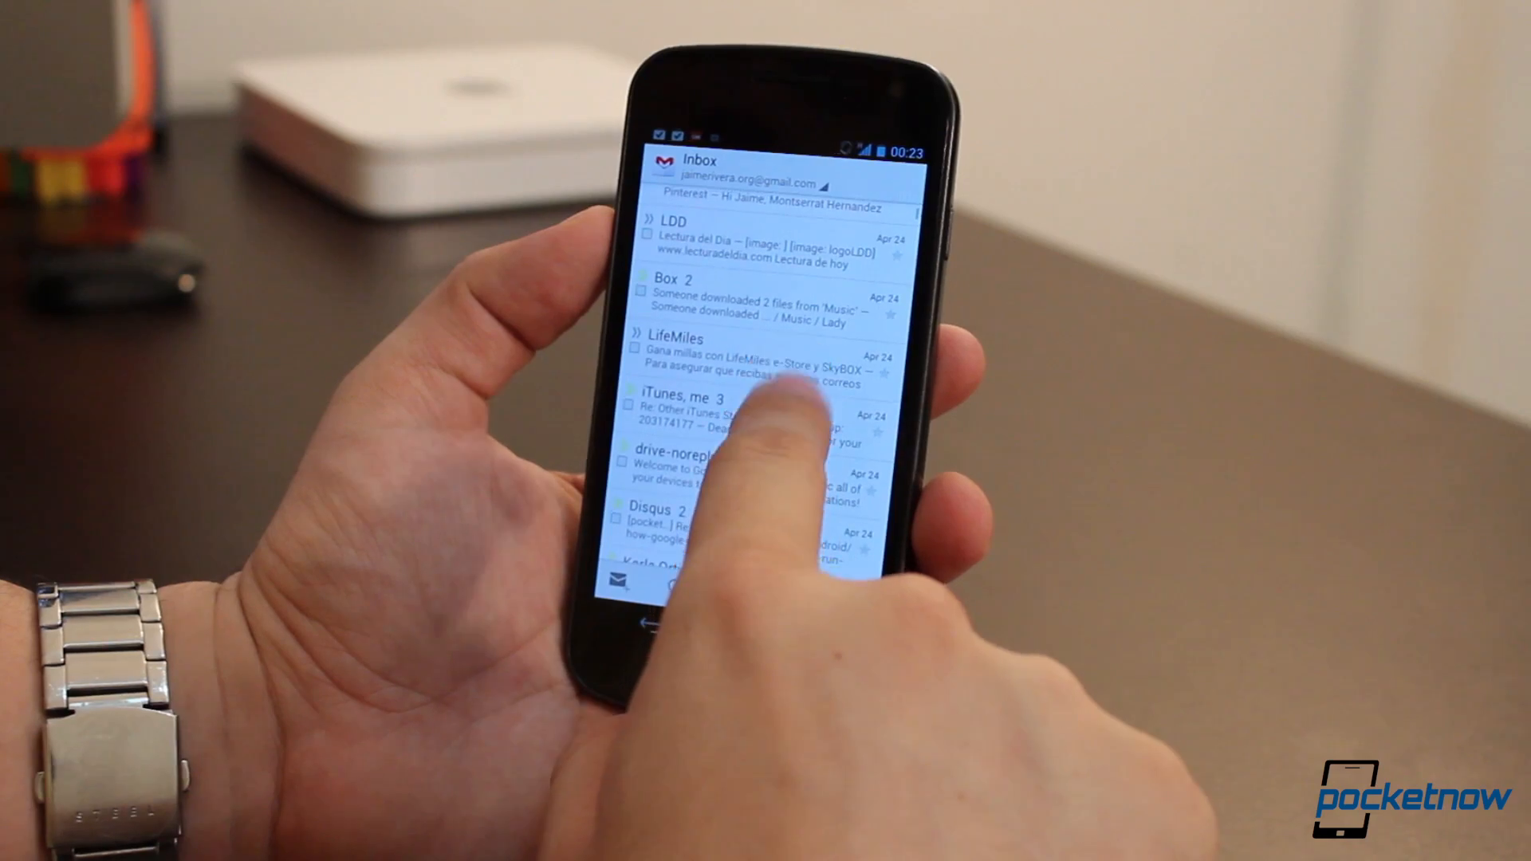
Launch Google Drive from the app drawer and view My Drive's document list
scroll(down, 3)
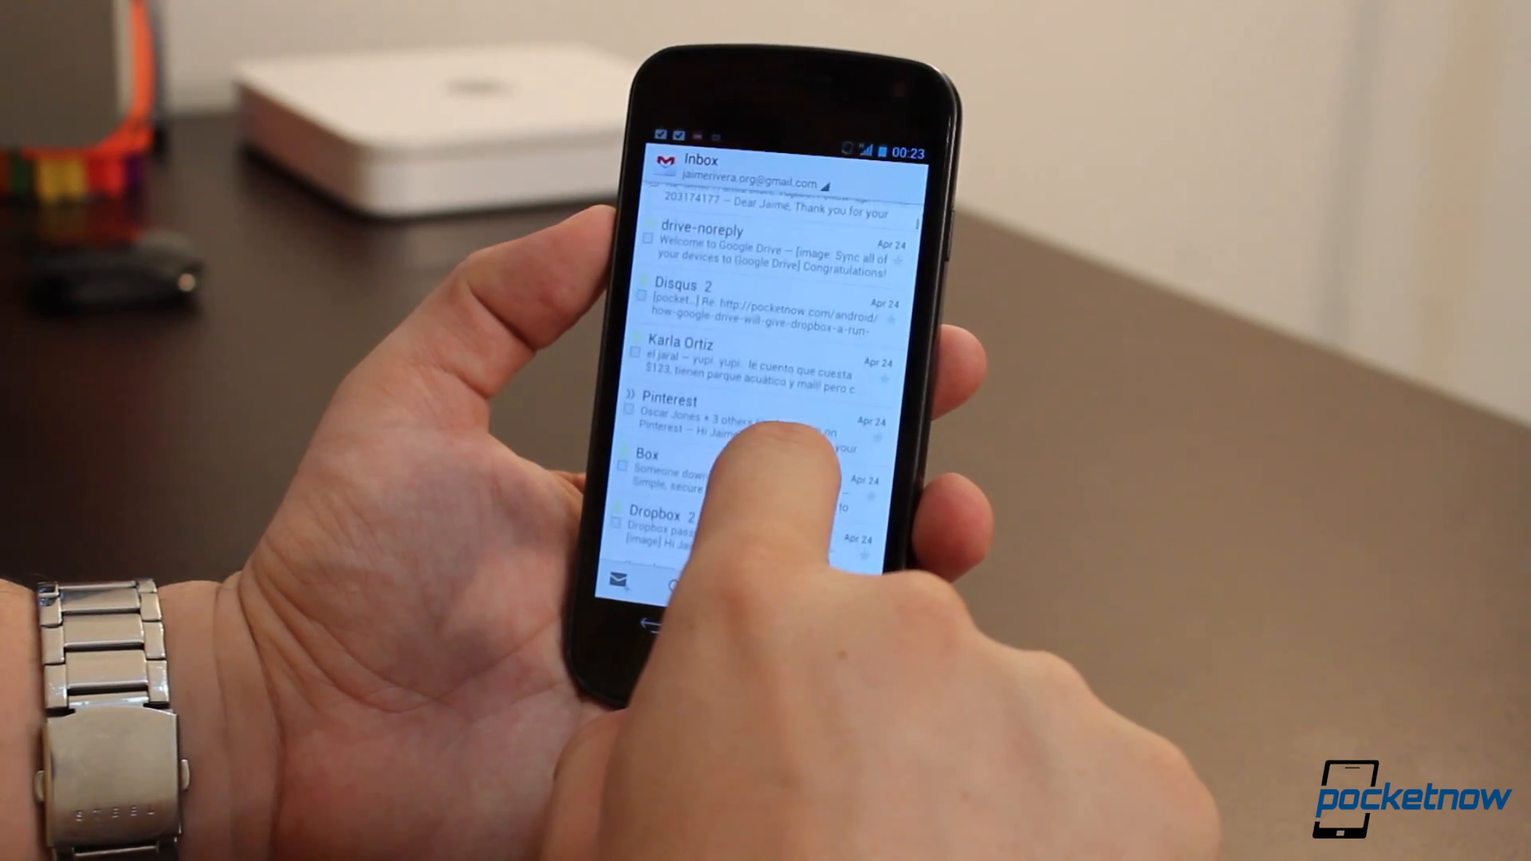
scroll(up, 3)
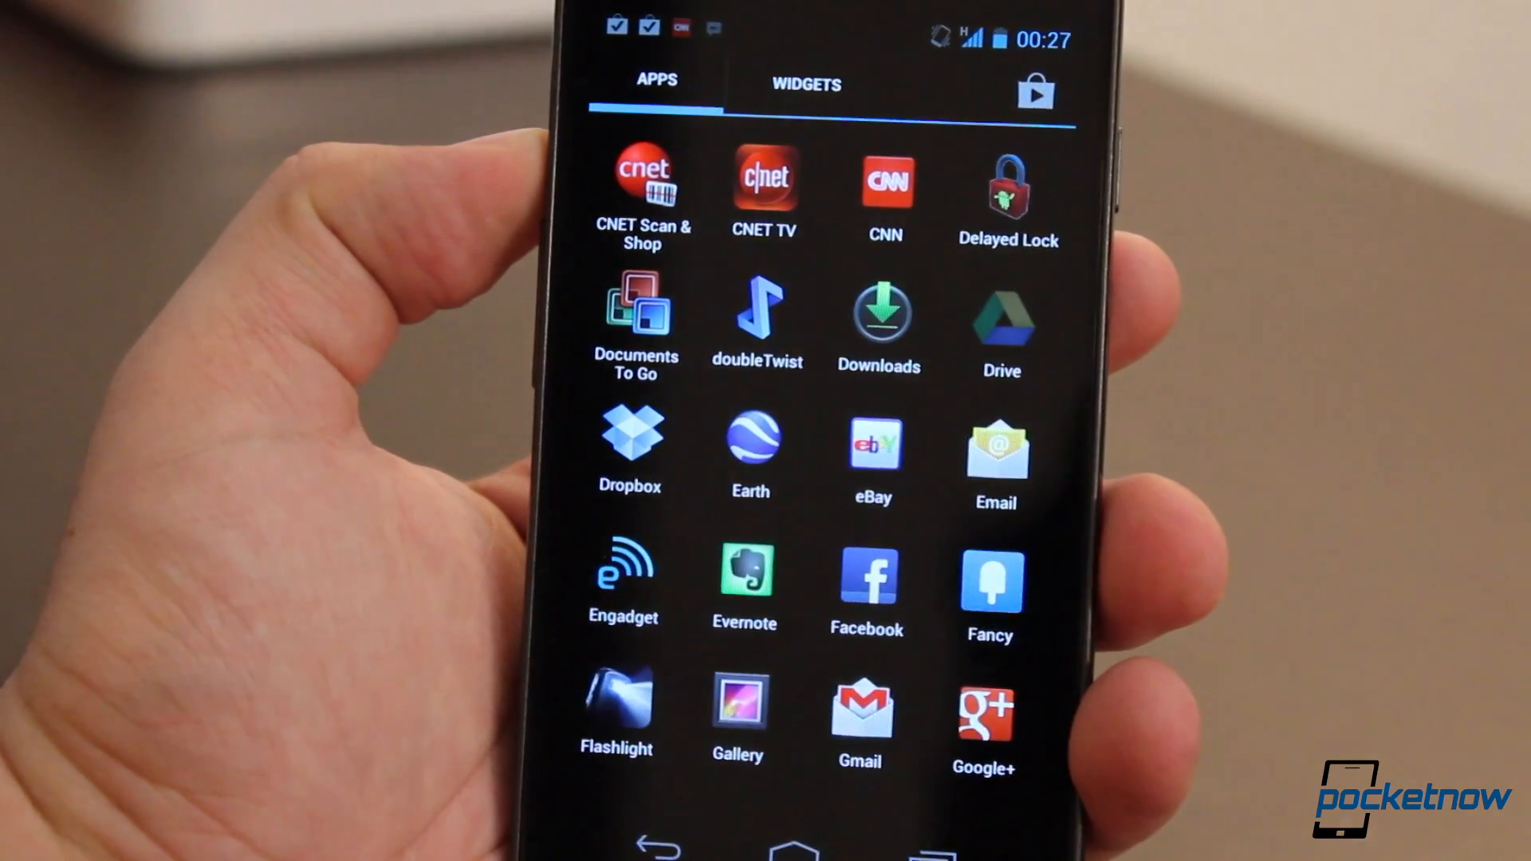
click(1002, 314)
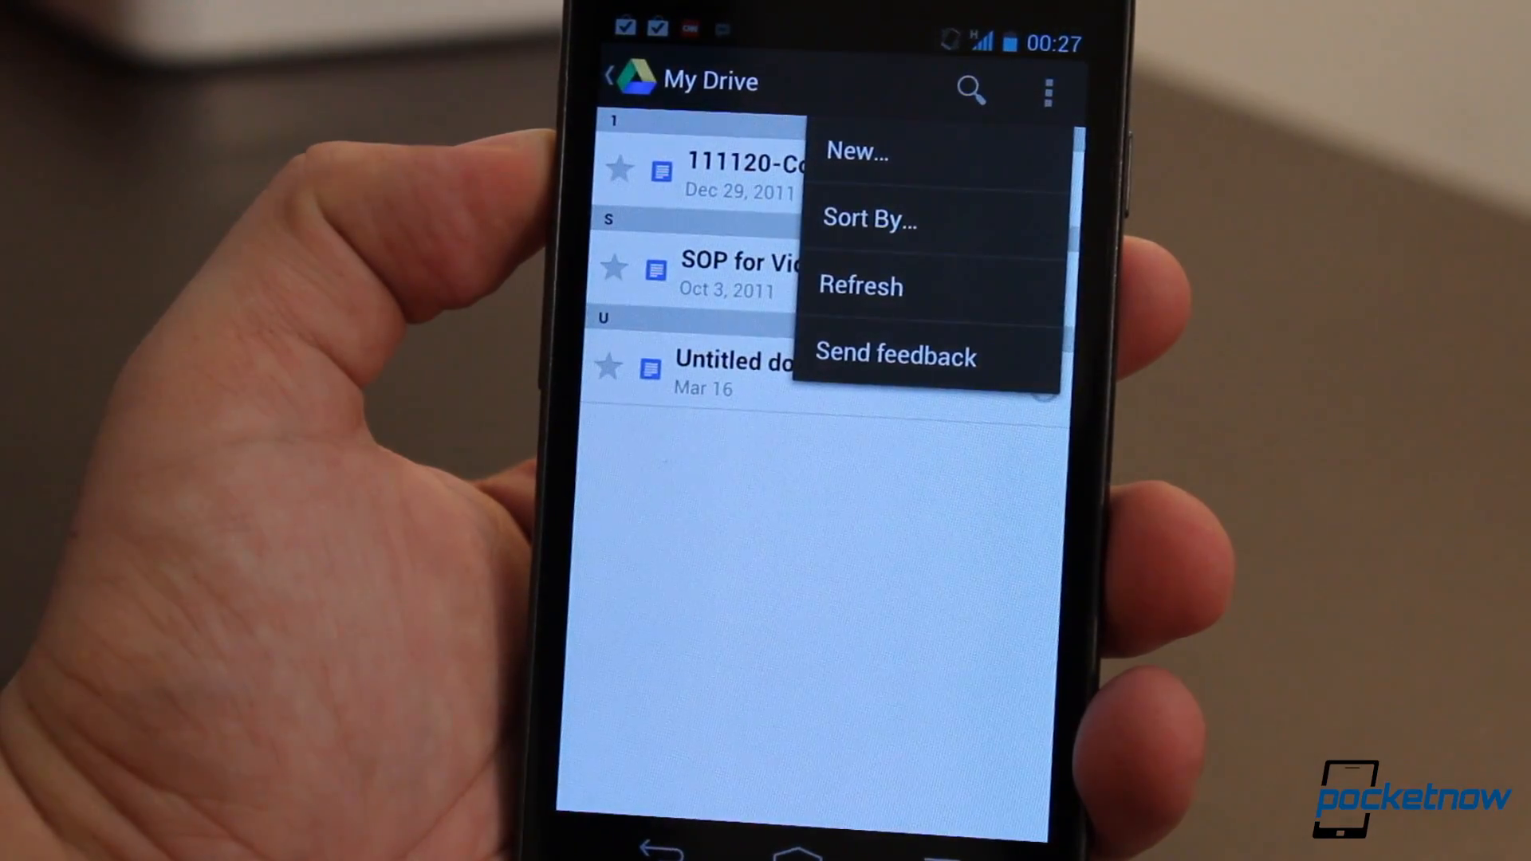
click(860, 285)
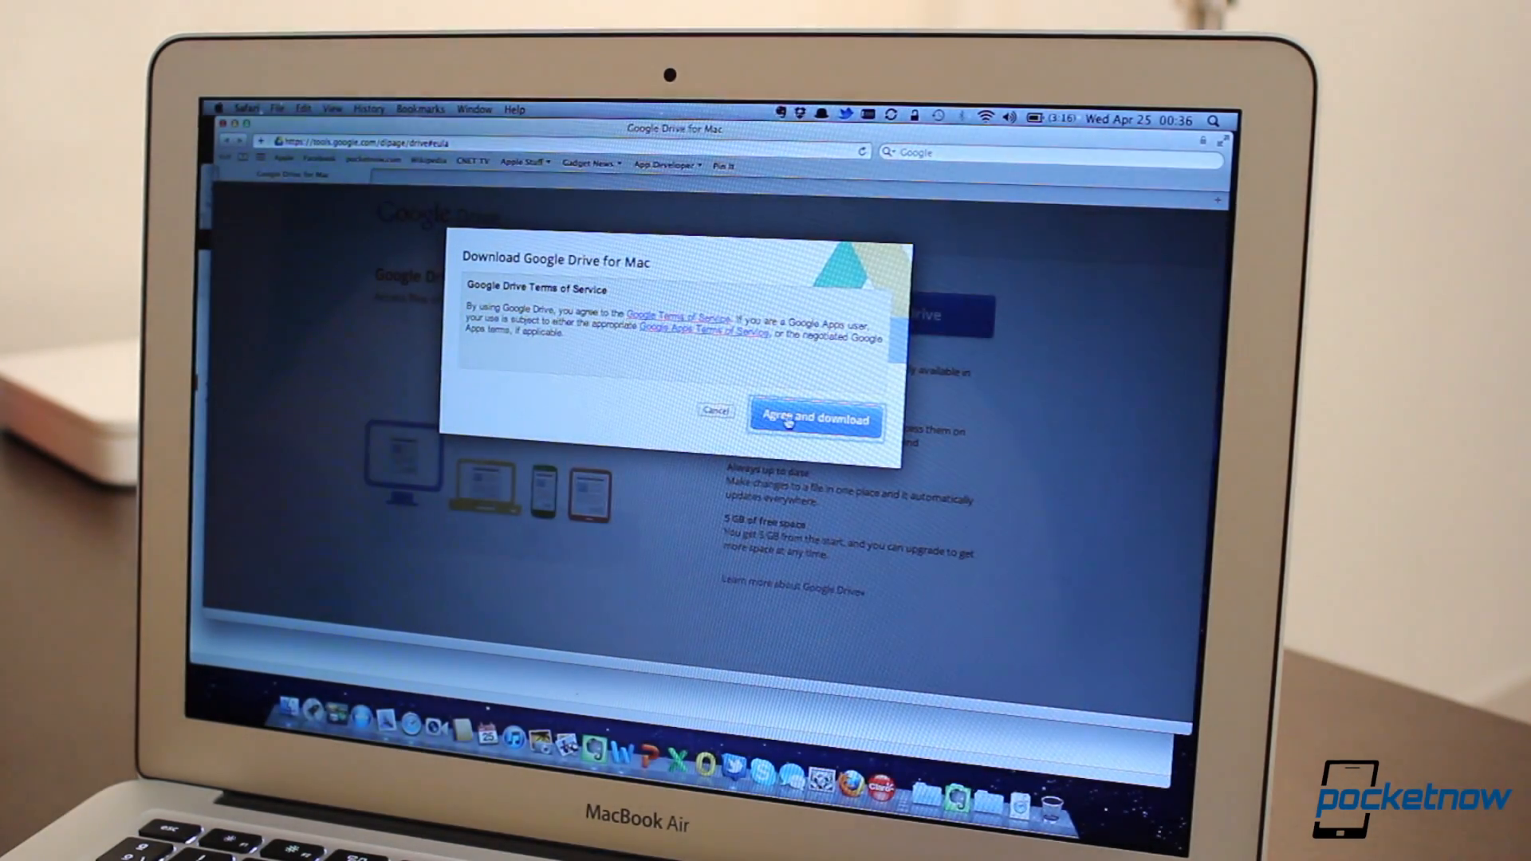
Accept the terms, install Google Drive for Mac, and start syncing the Google Drive folder
click(814, 418)
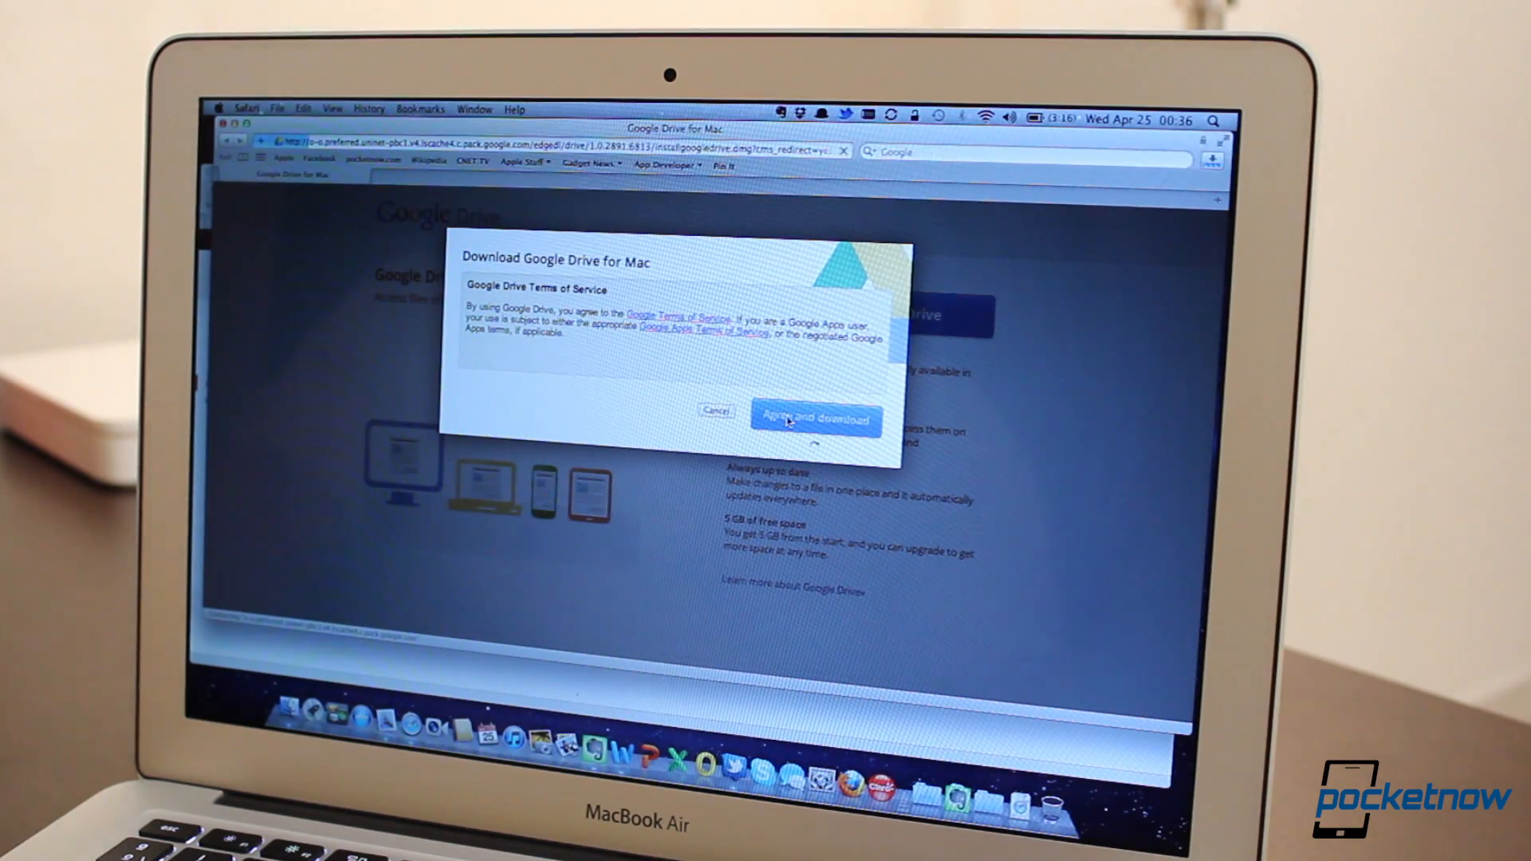
click(814, 418)
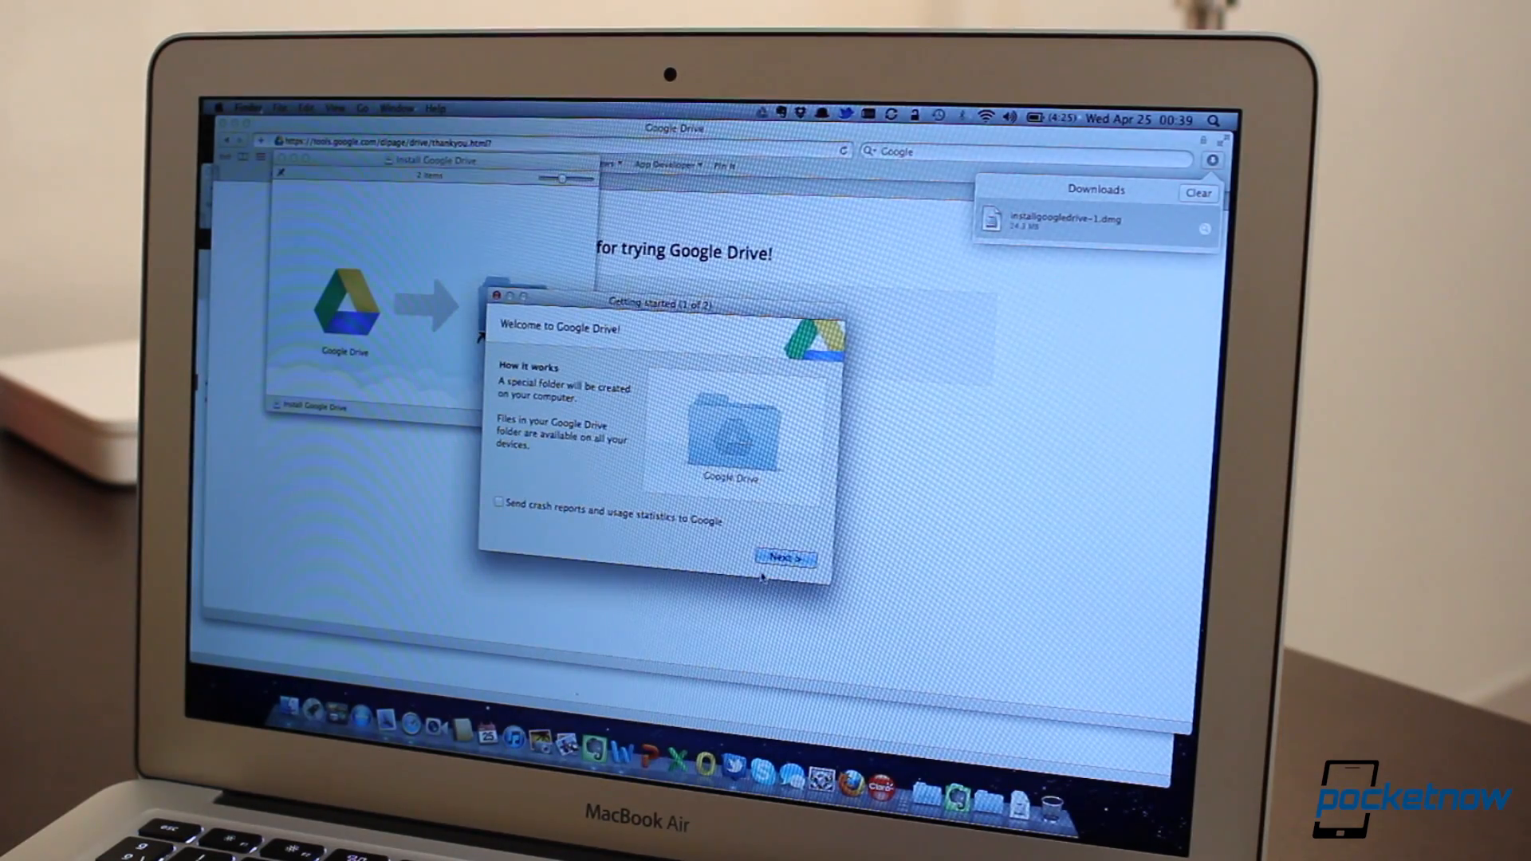
click(783, 557)
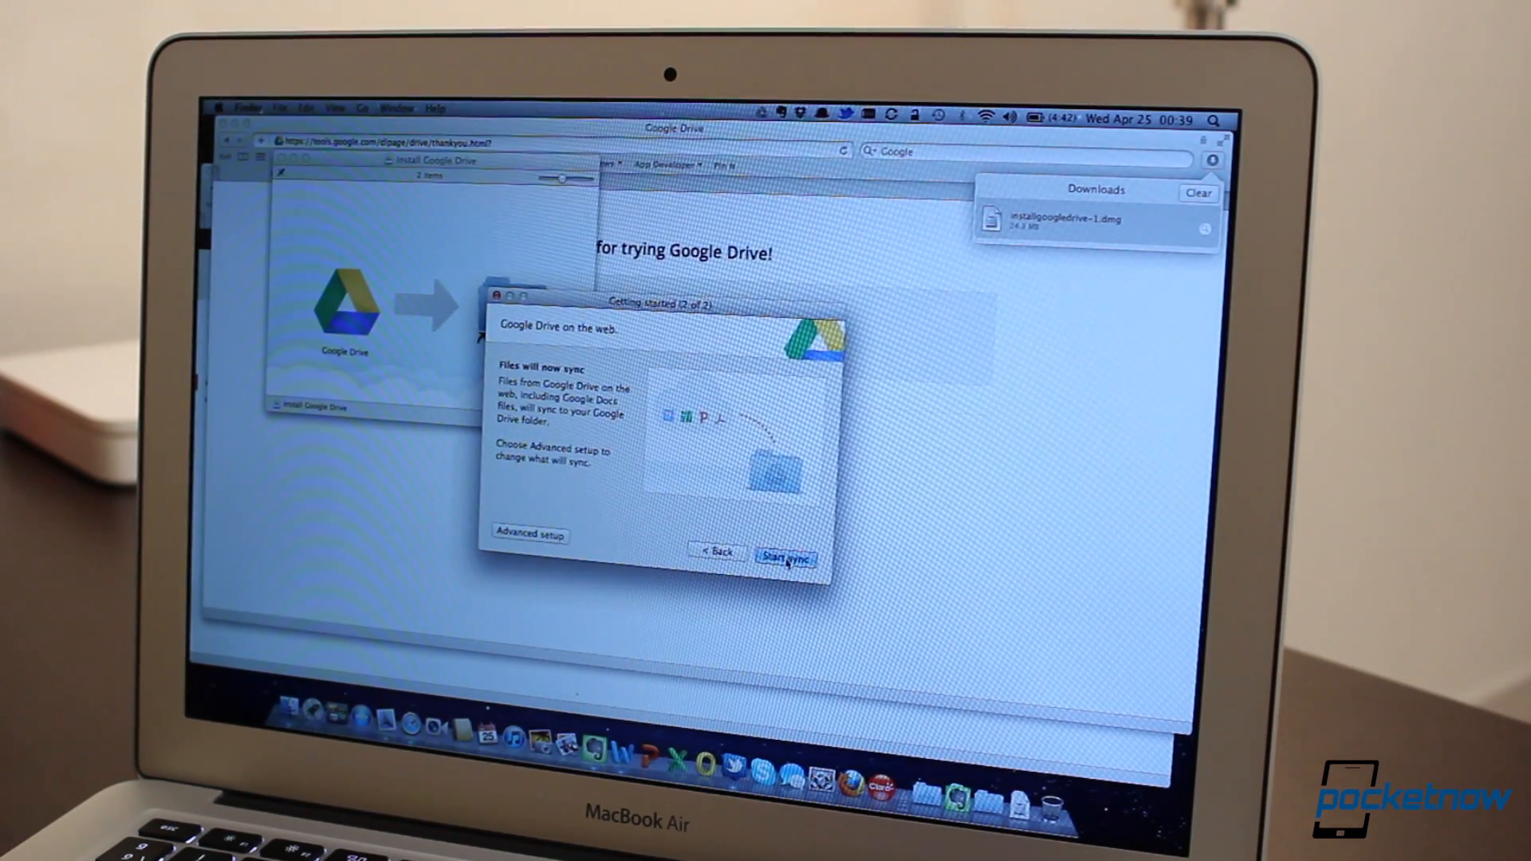
click(783, 557)
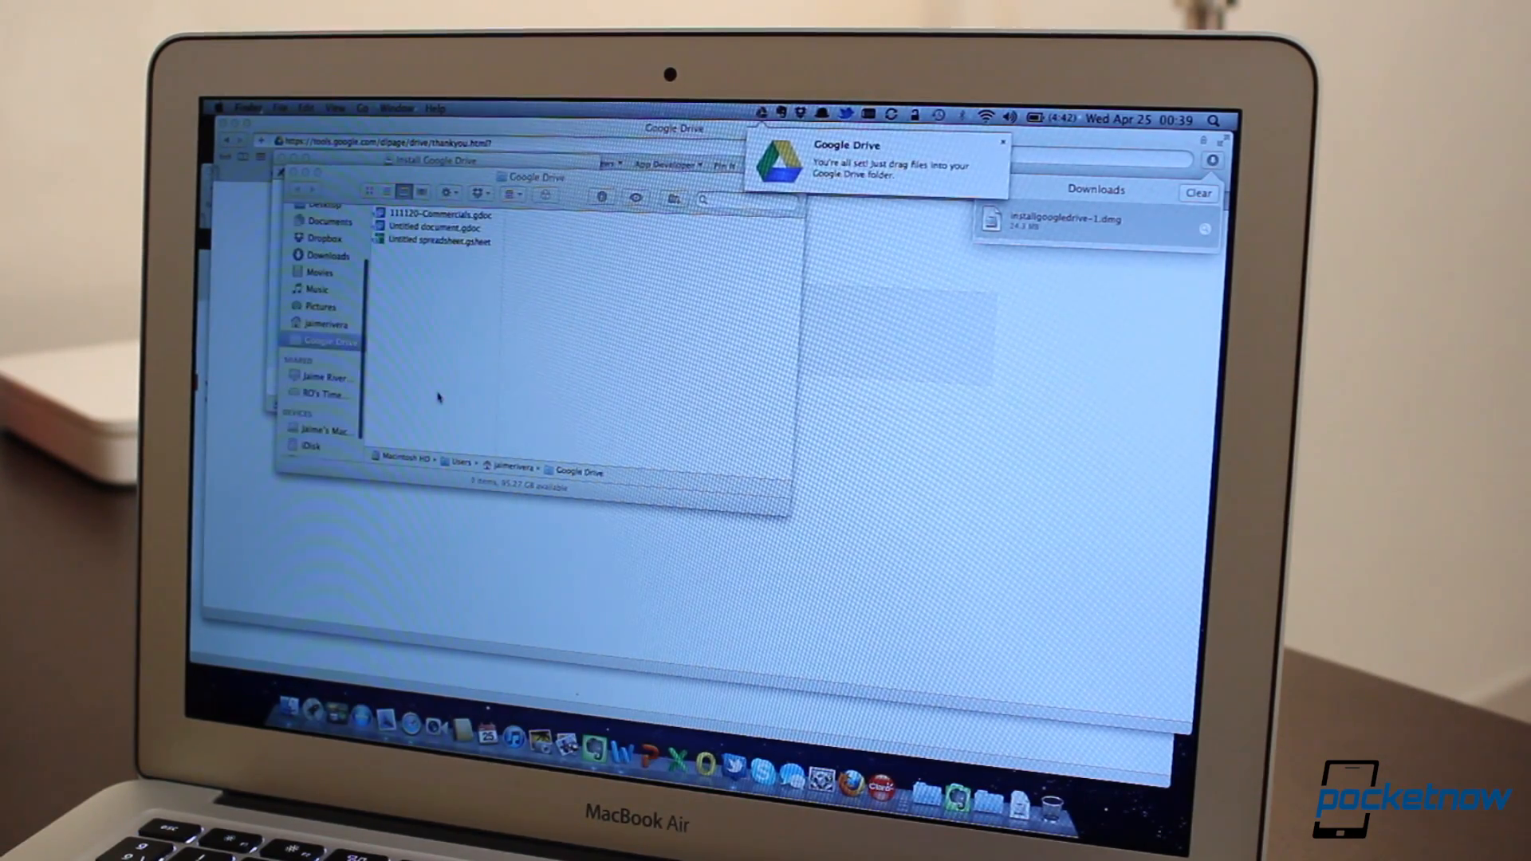
click(766, 114)
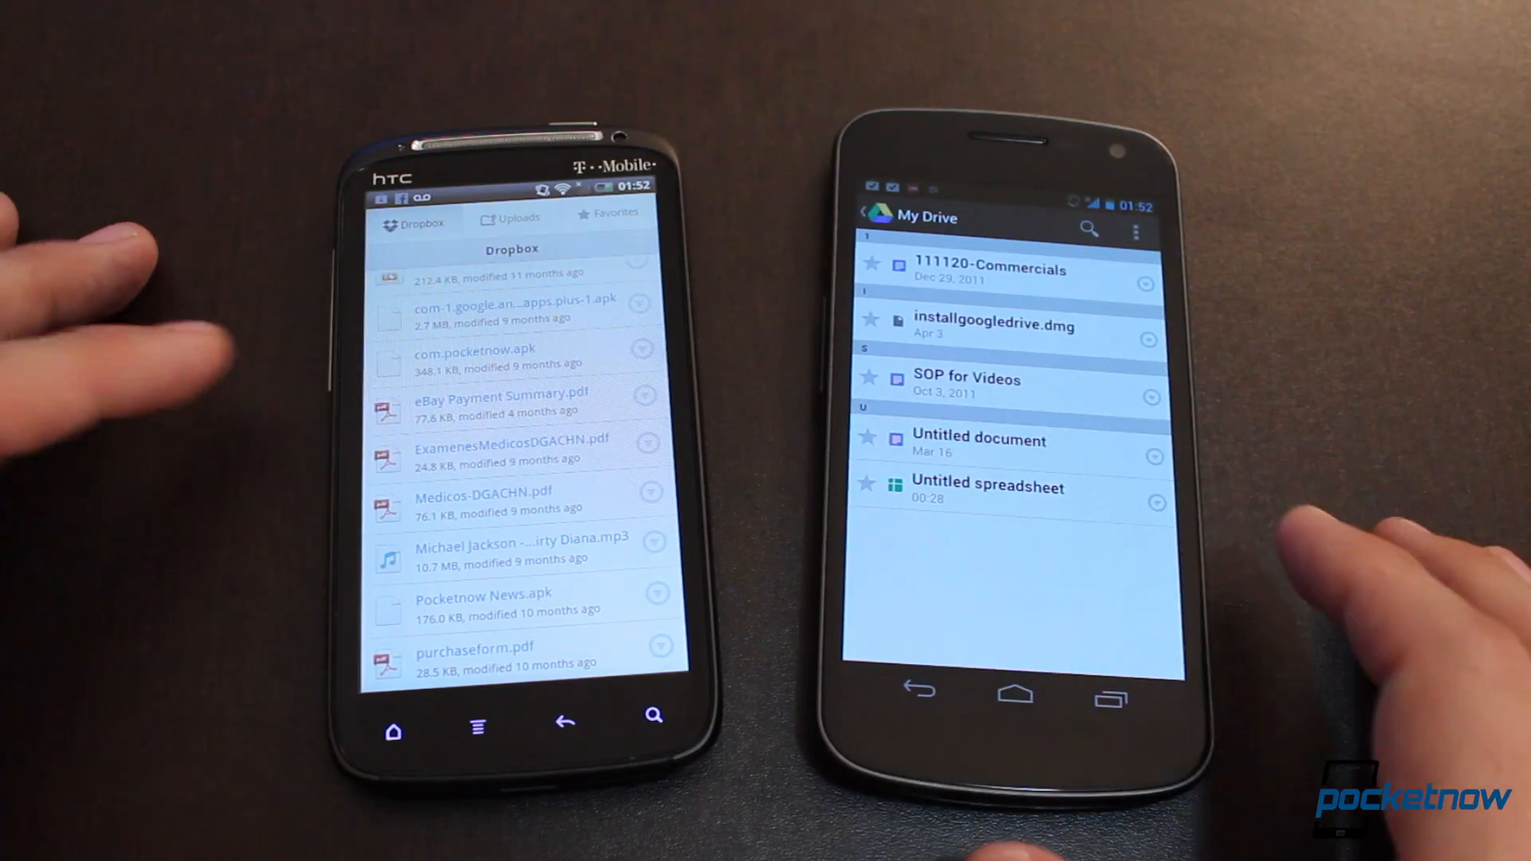
click(978, 439)
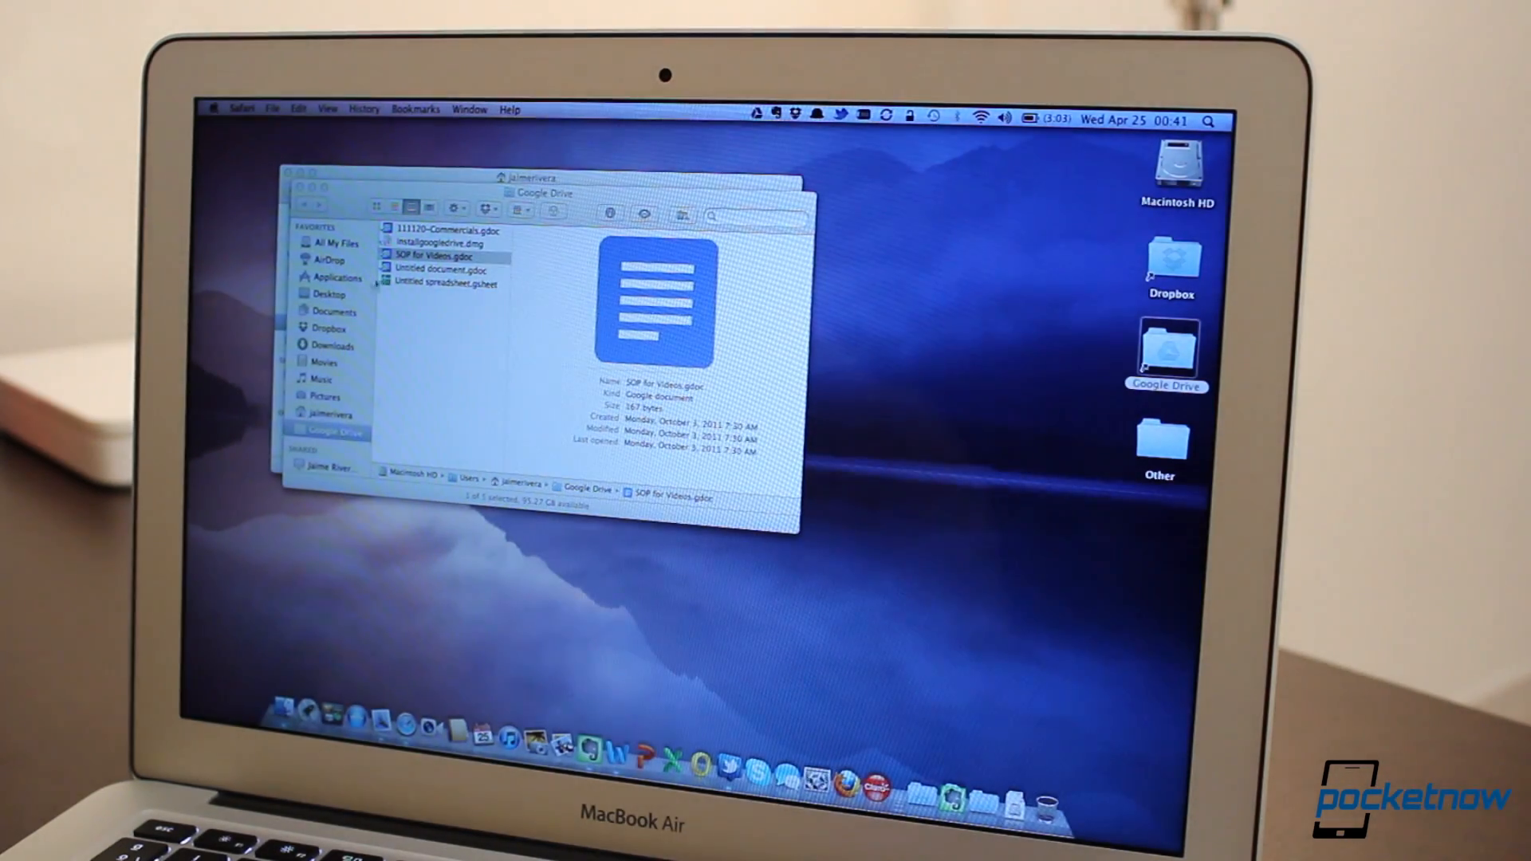
Preview the synced file, then double-click to open Untitled document.gdoc
click(440, 270)
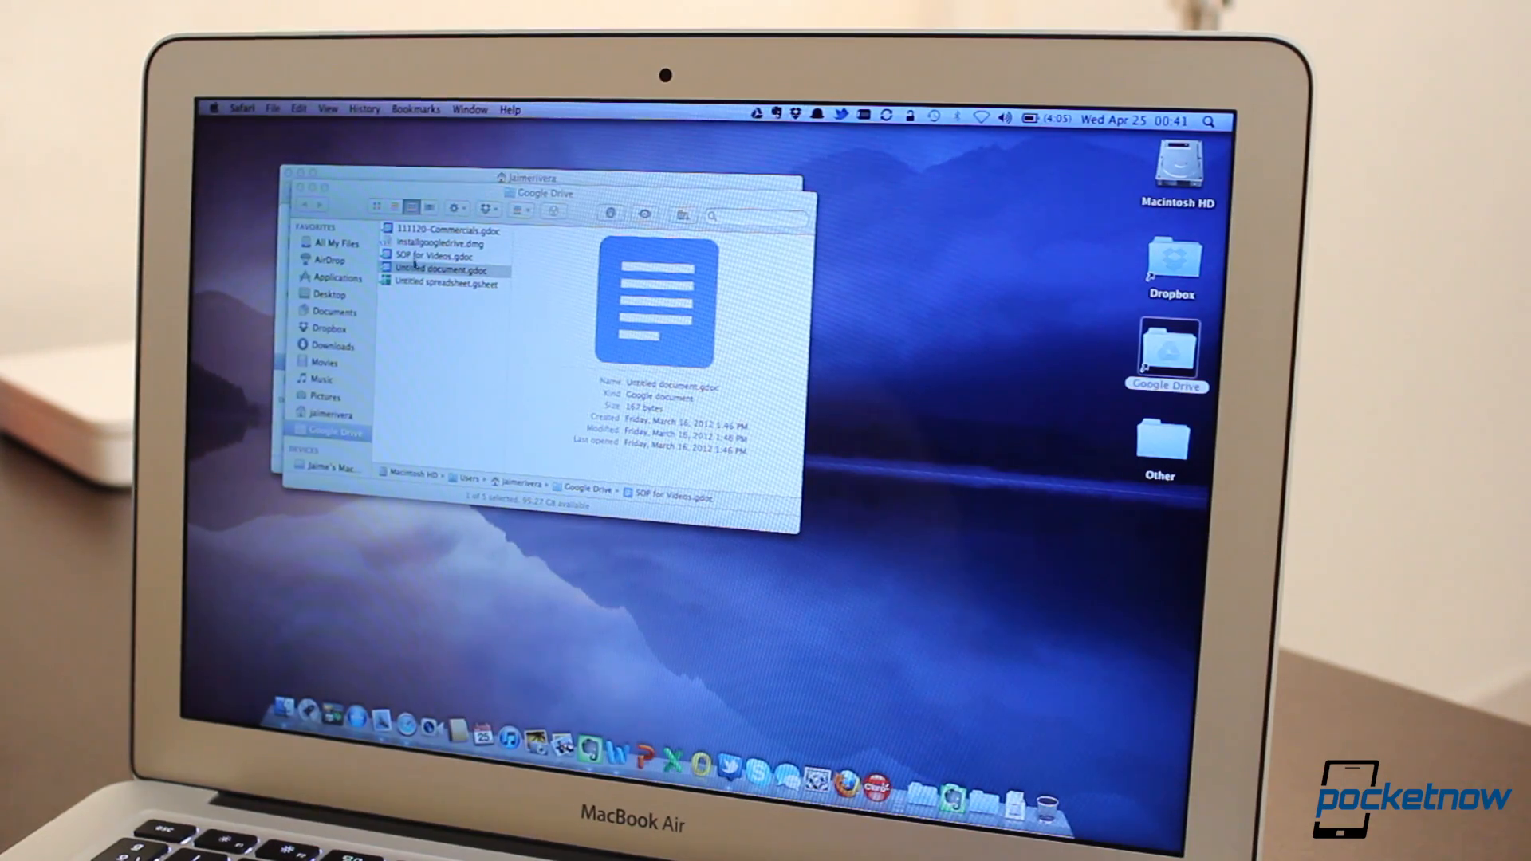
double_click(439, 269)
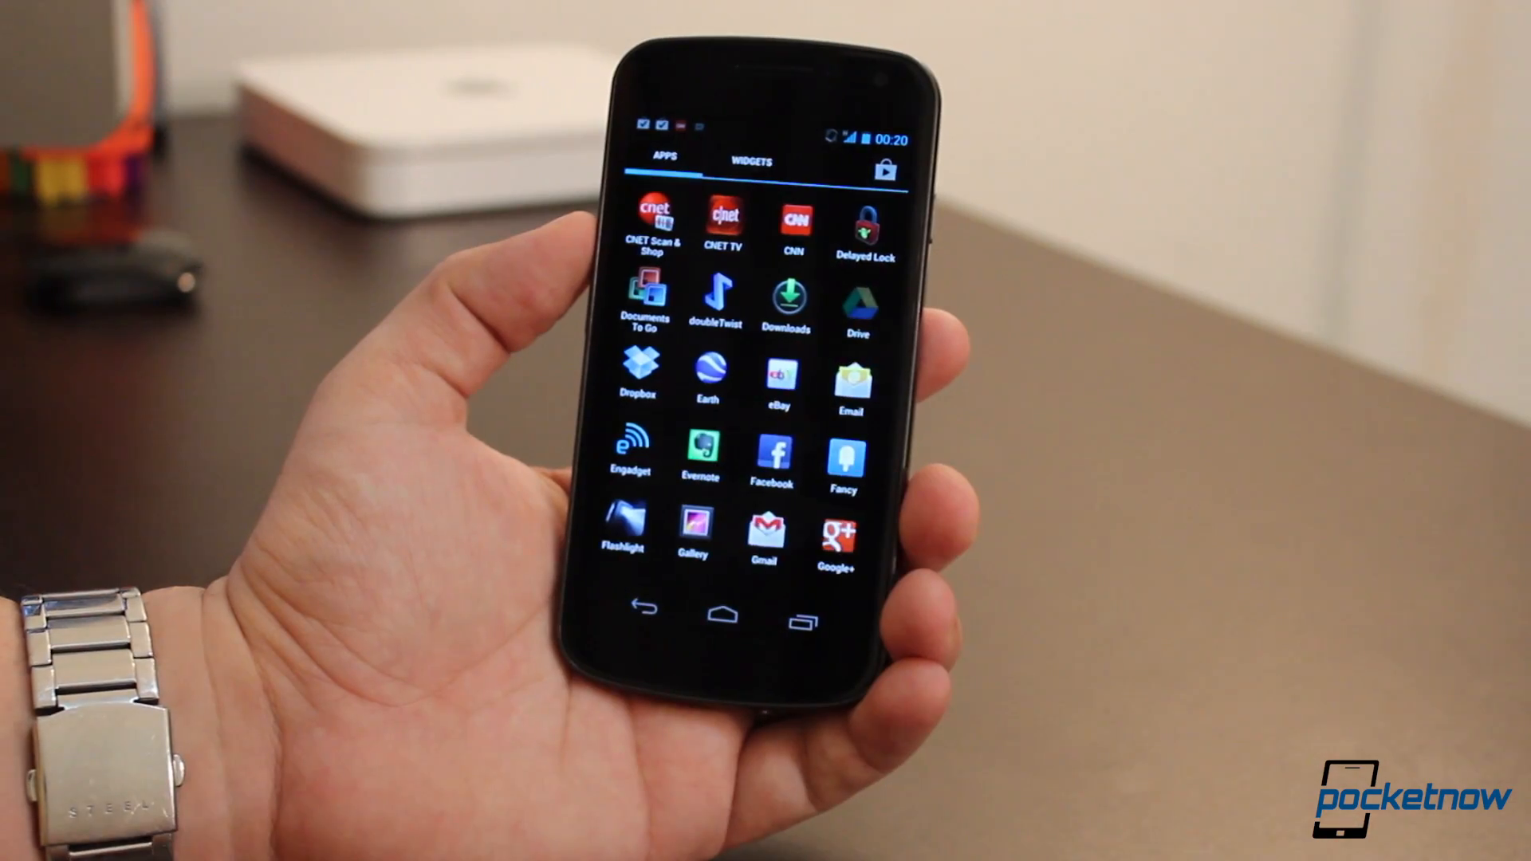
Launch Drive, browse the Shared with me list, then return to My Drive
click(857, 300)
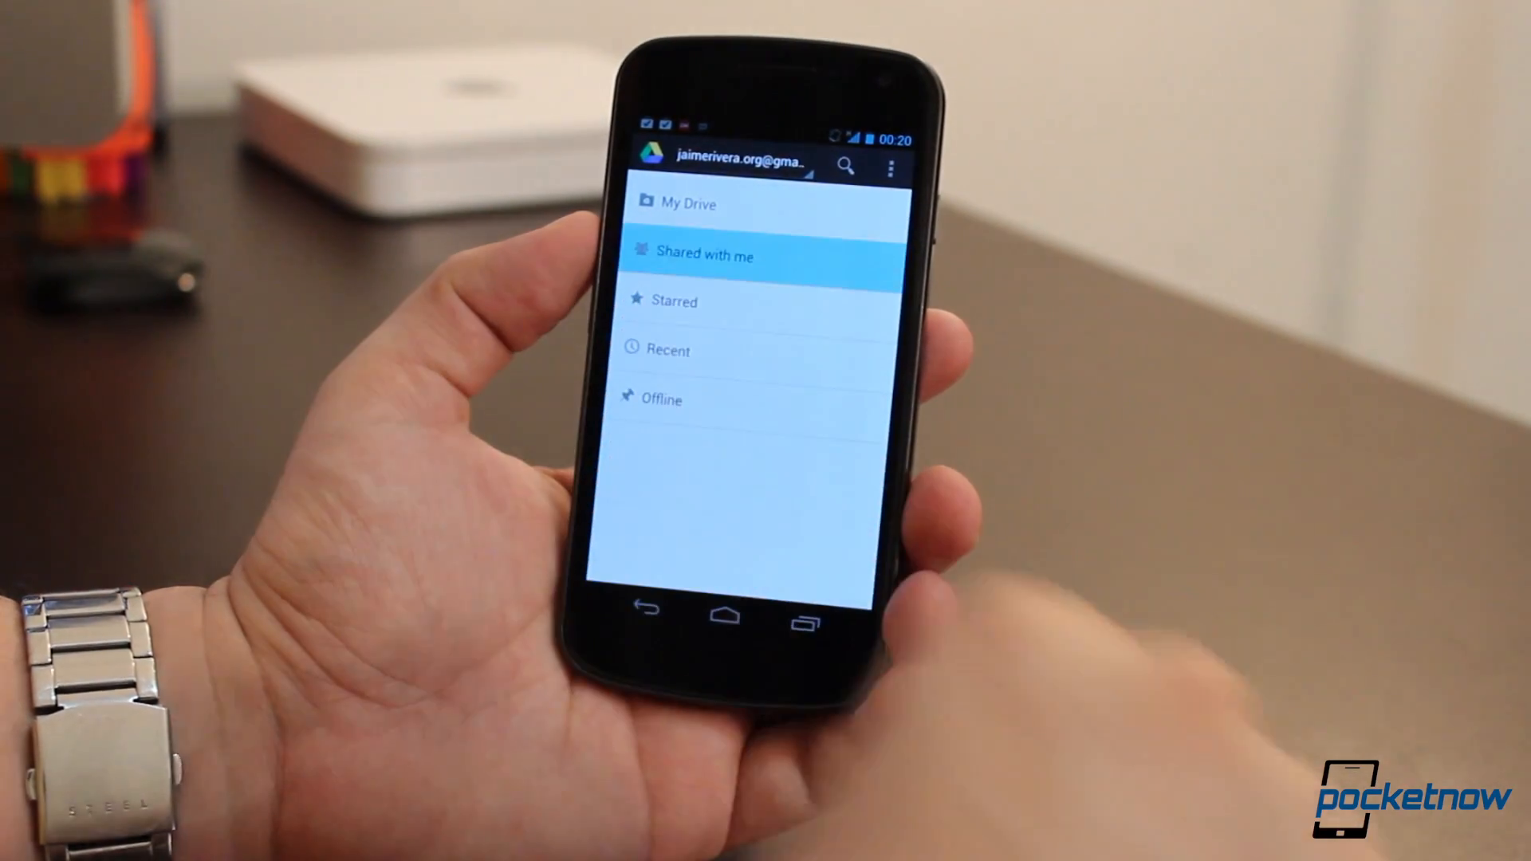
click(704, 255)
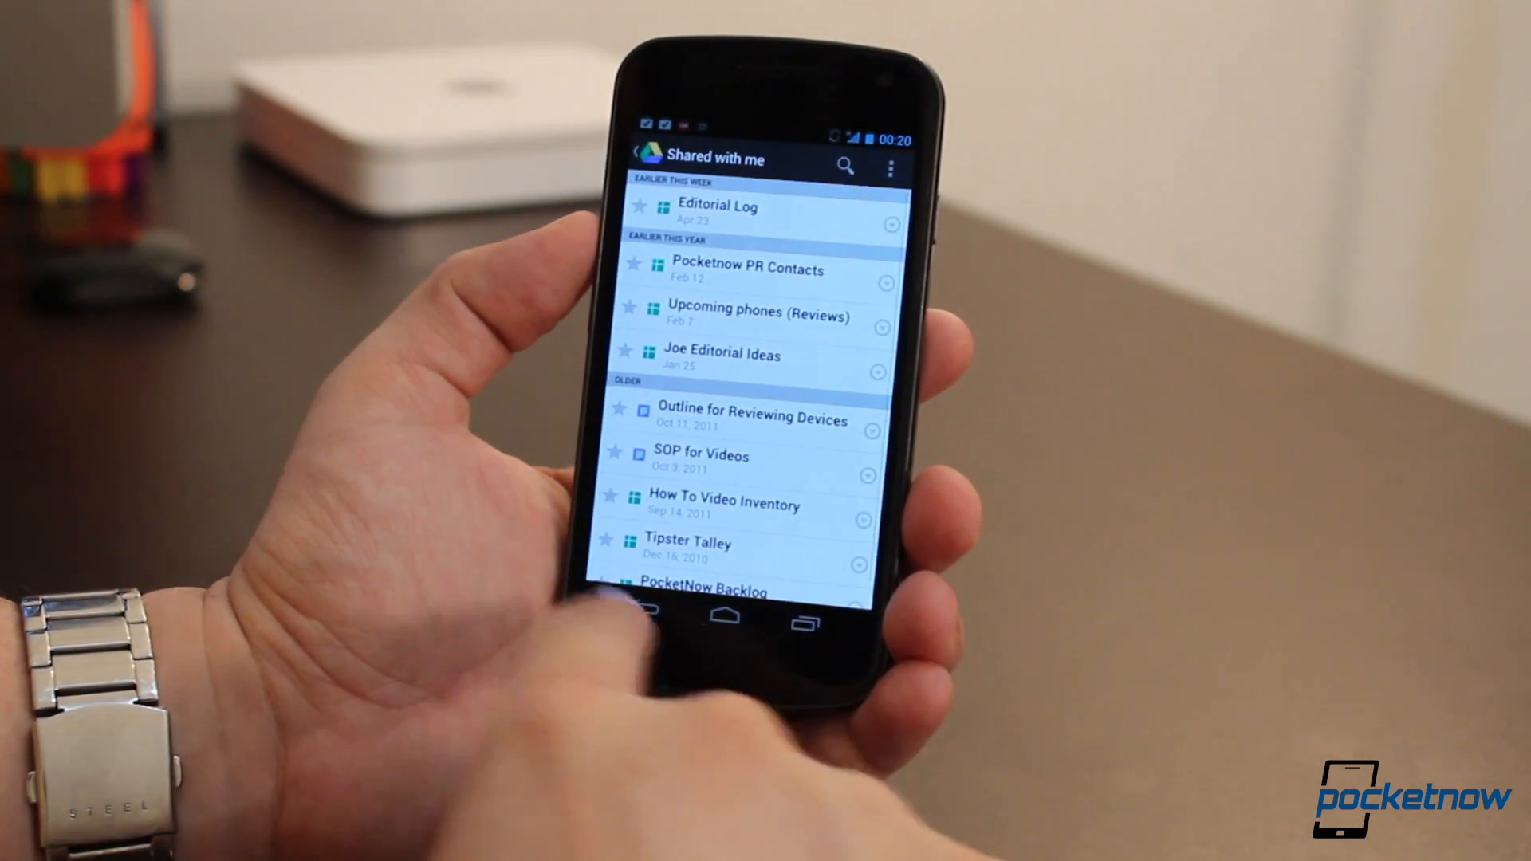
click(649, 158)
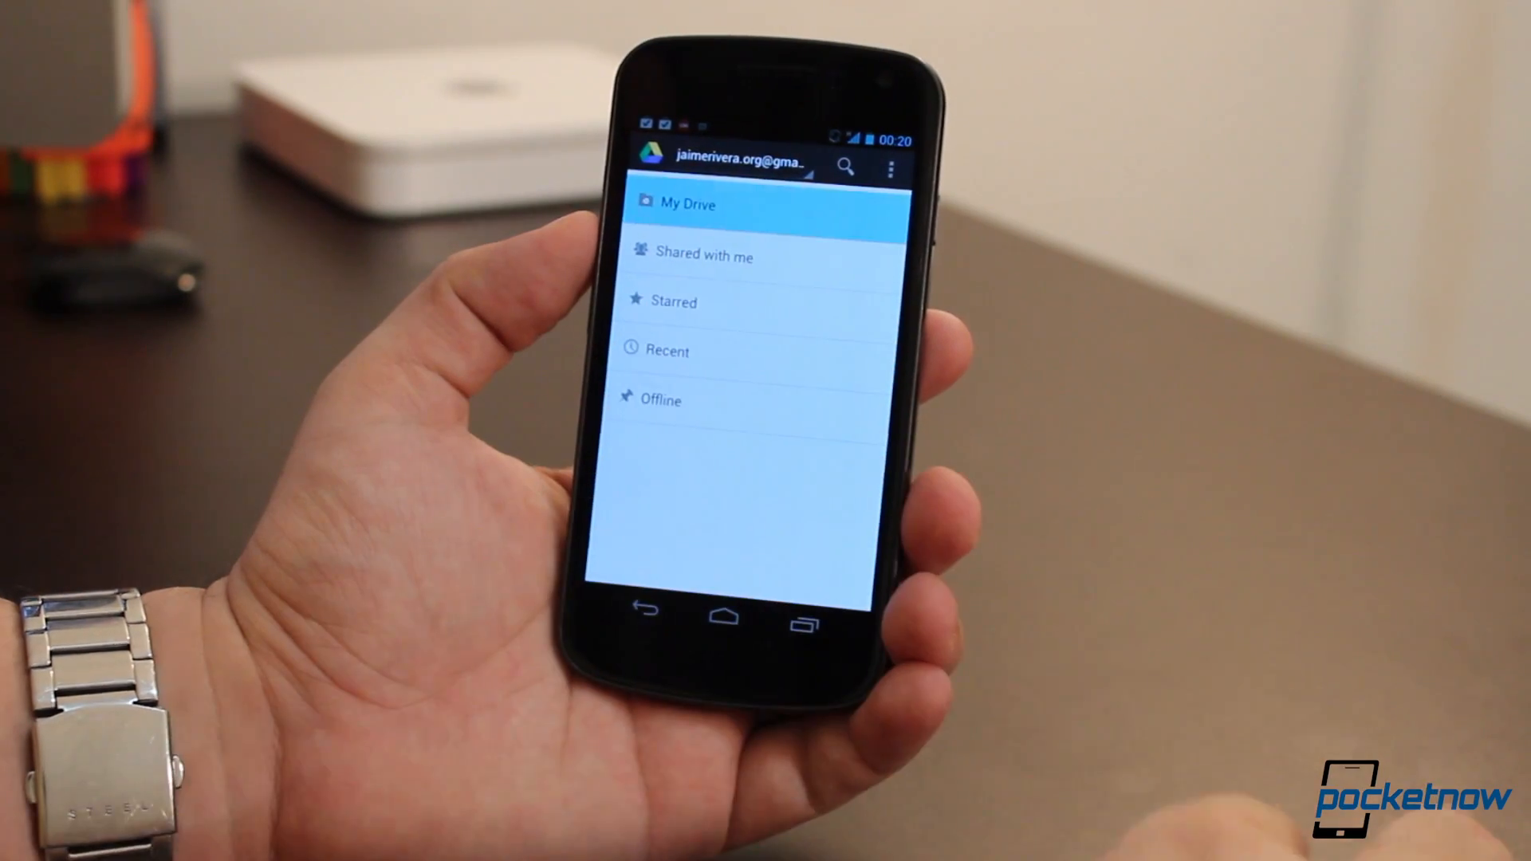
click(688, 204)
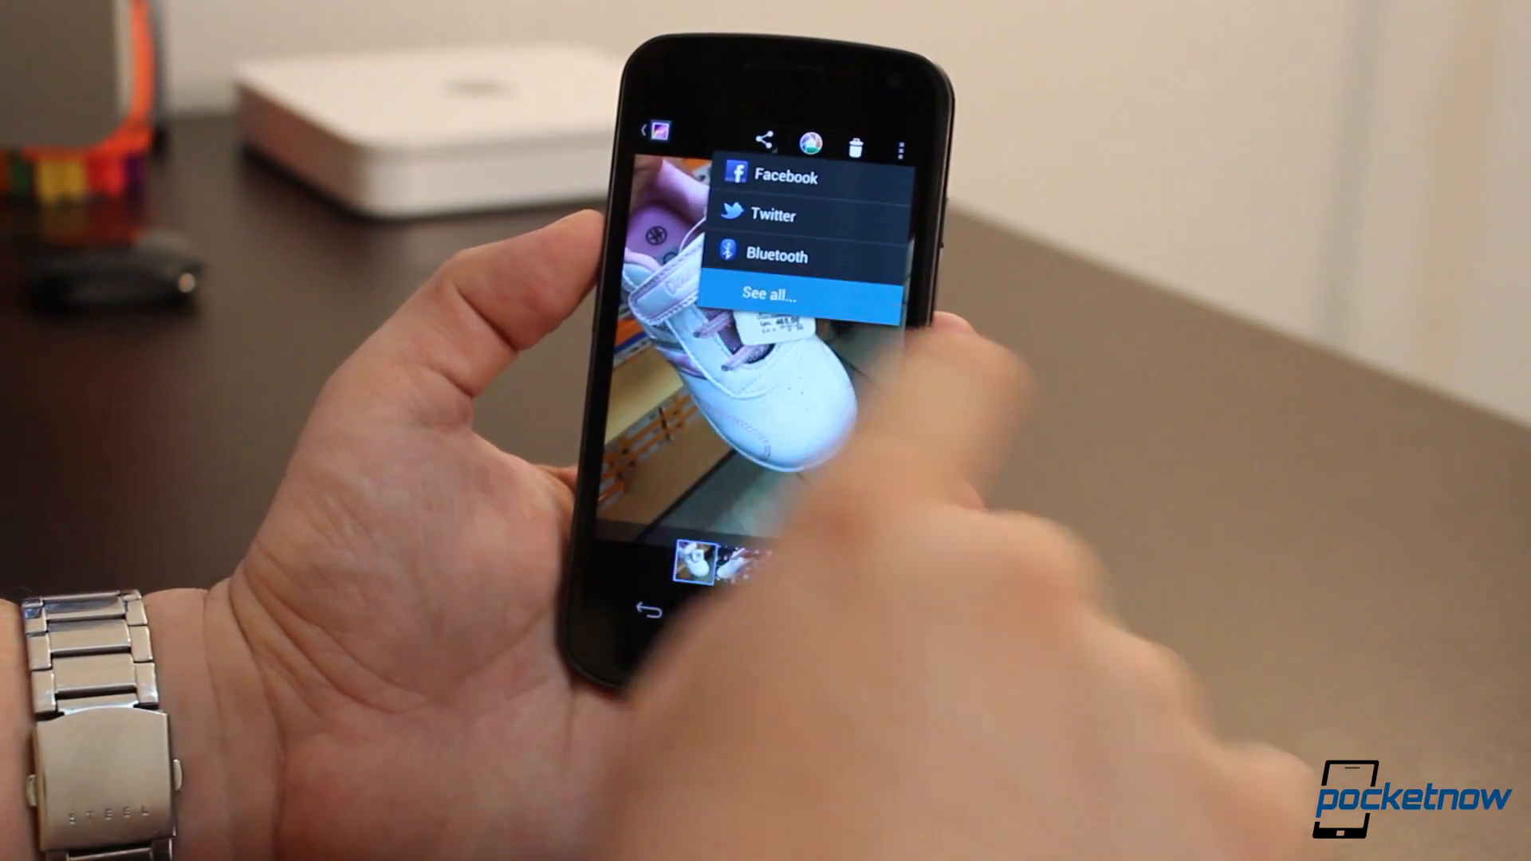
Show the shoe photo's complete share app list via See all and scroll through it
click(769, 293)
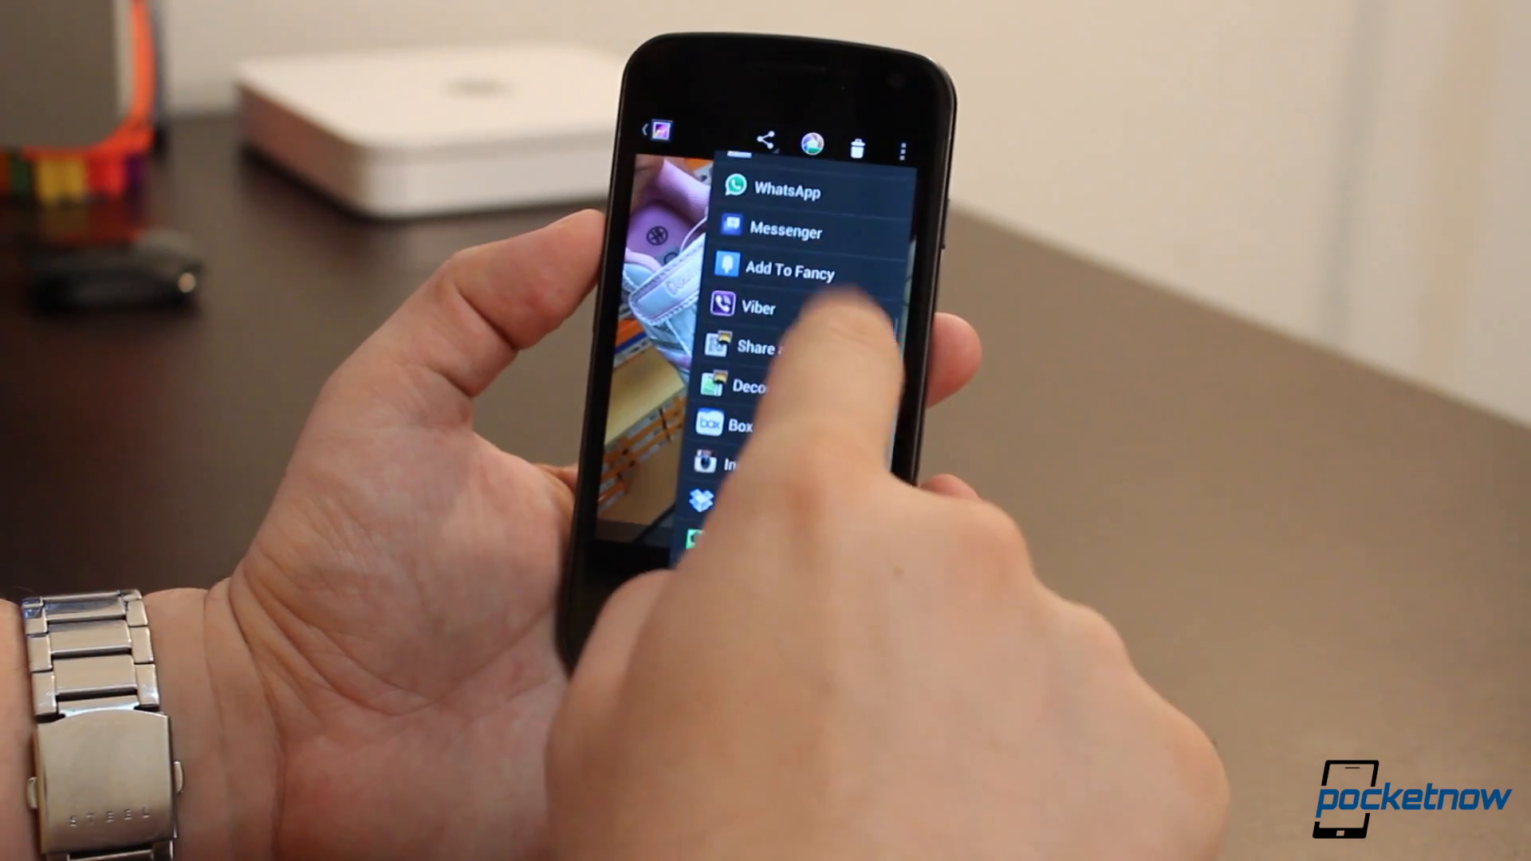
scroll(up, 3)
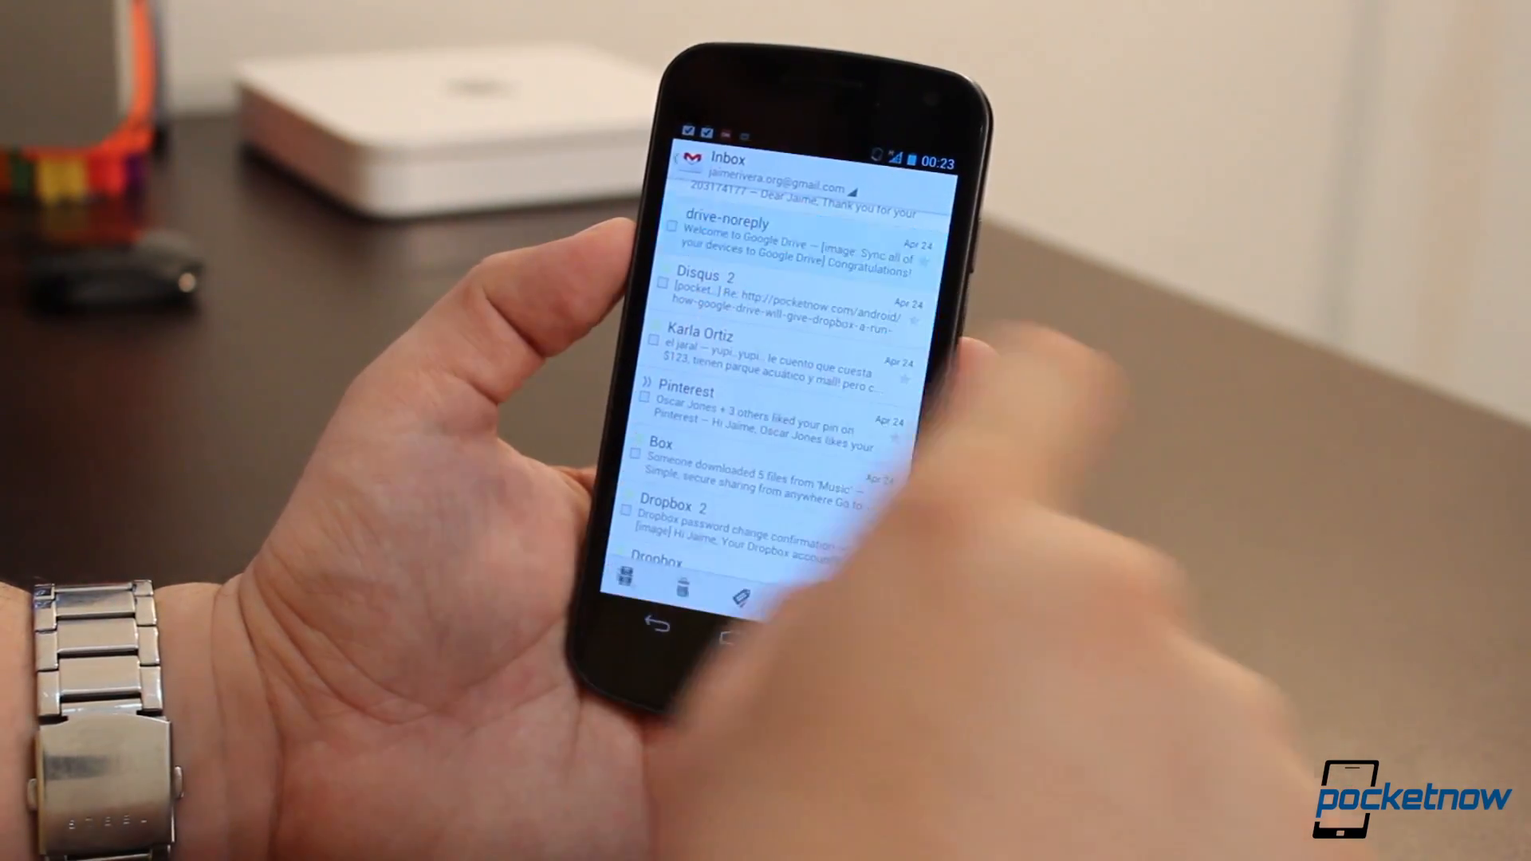
Read the Welcome to Google Drive email, then open the SAP management hourly spreadsheet
click(782, 240)
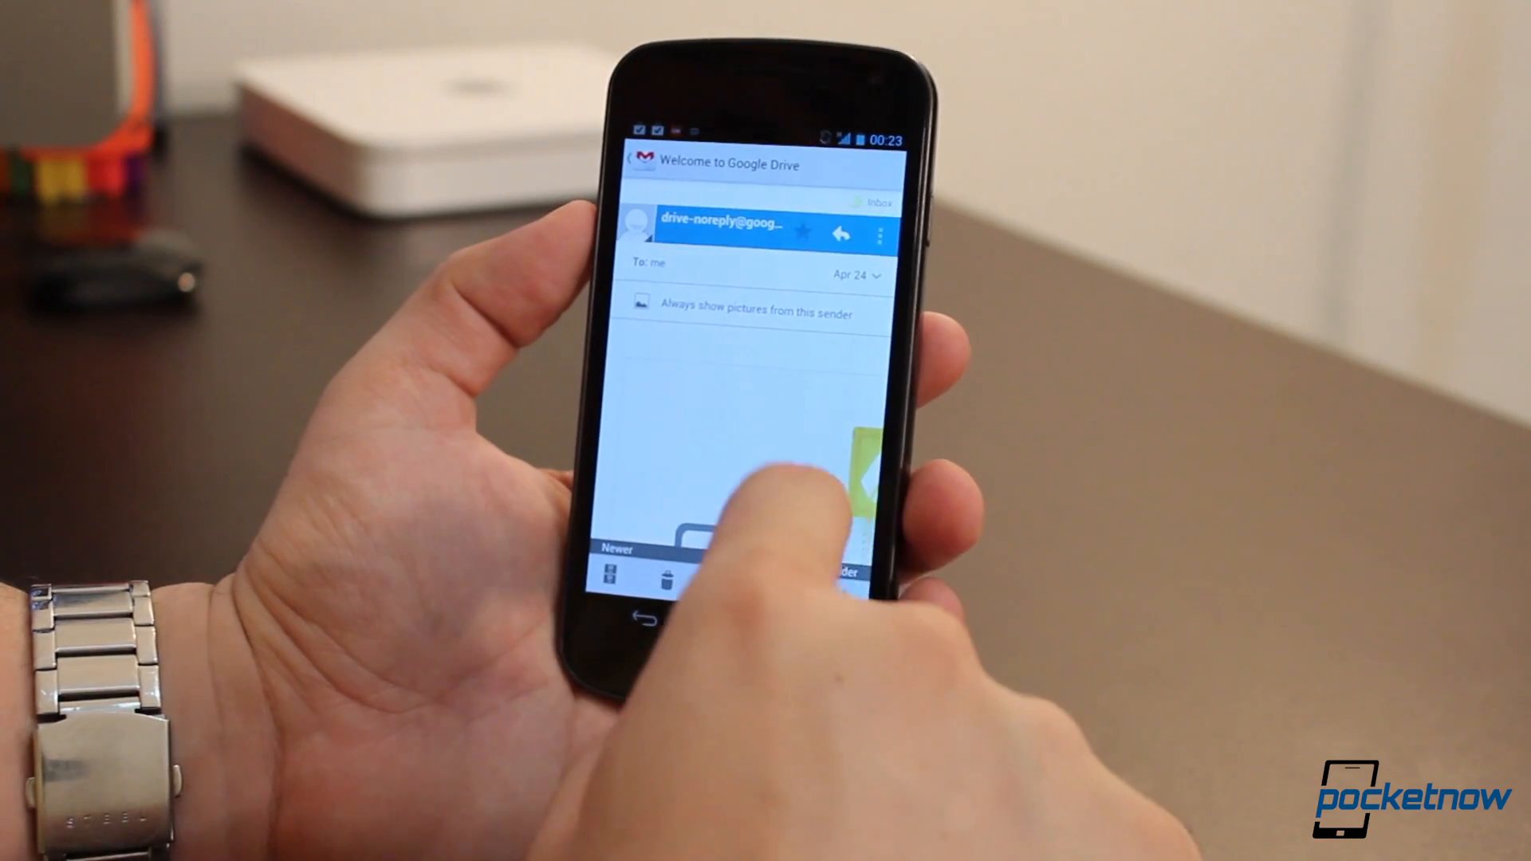
scroll(up, 3)
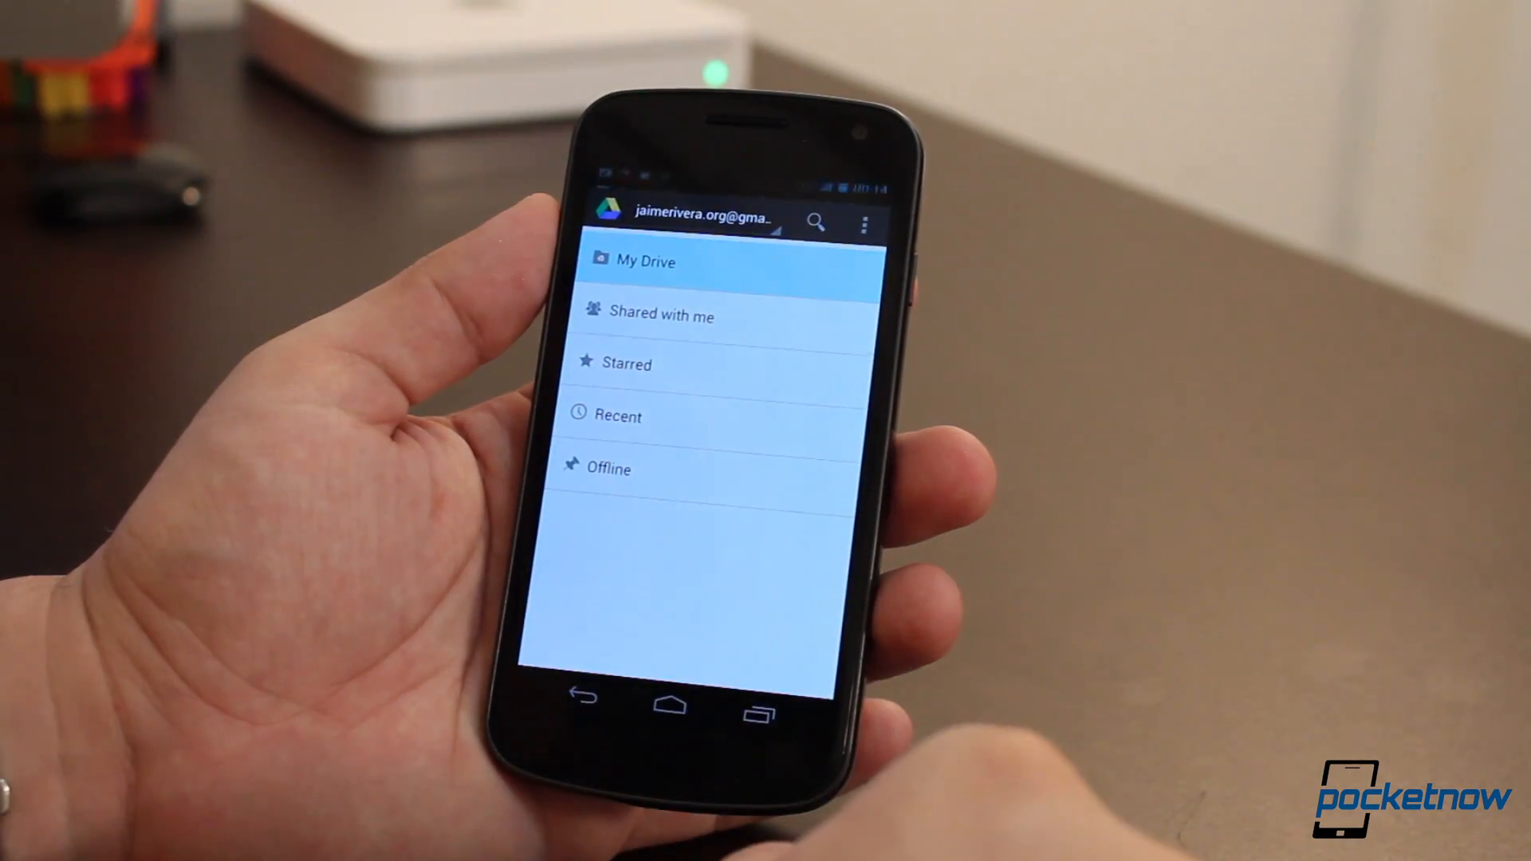
click(644, 261)
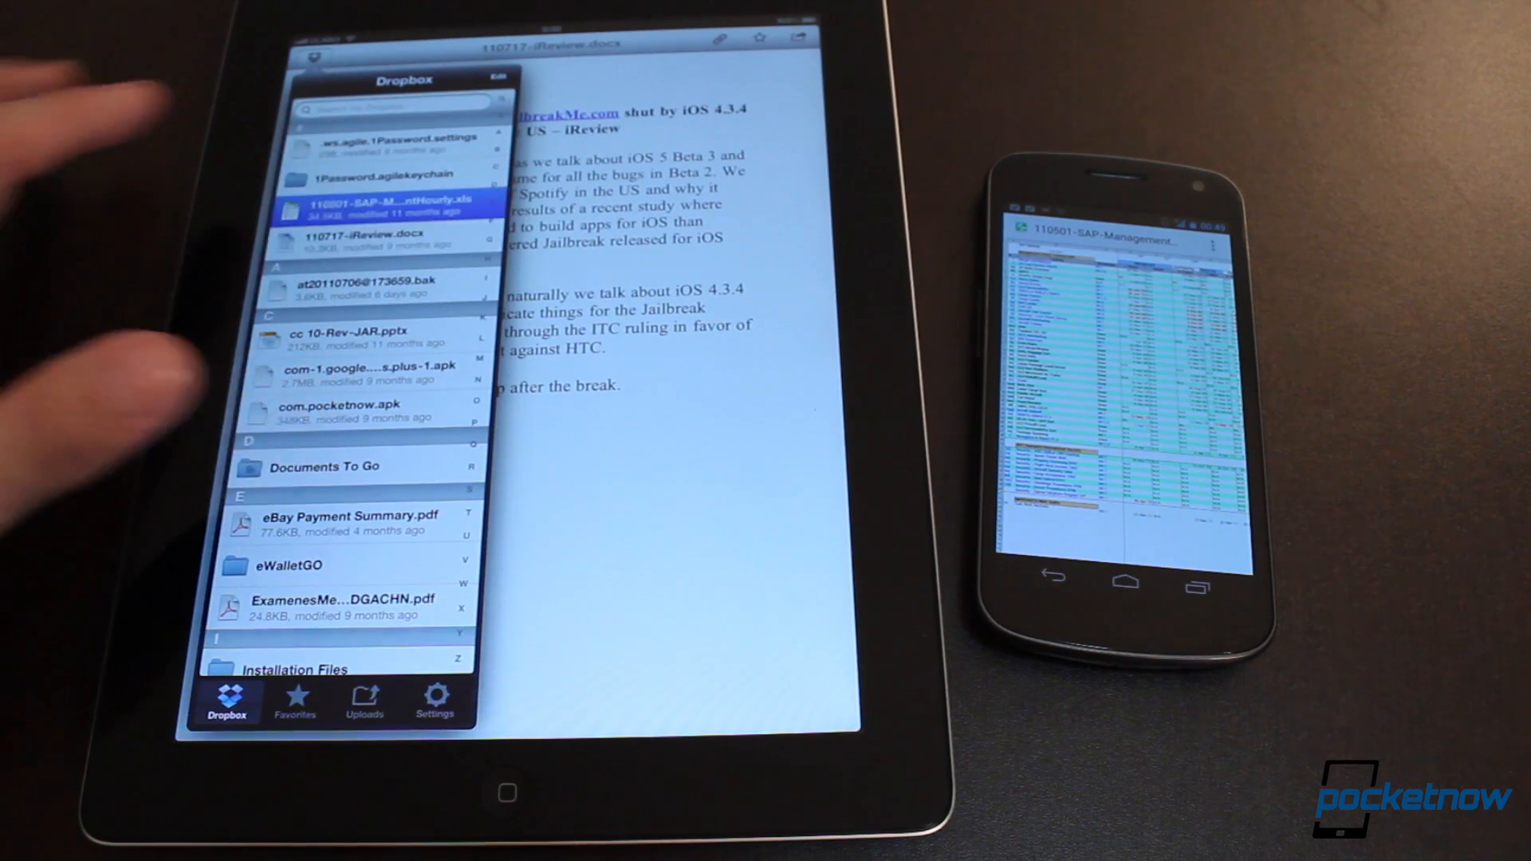
click(386, 209)
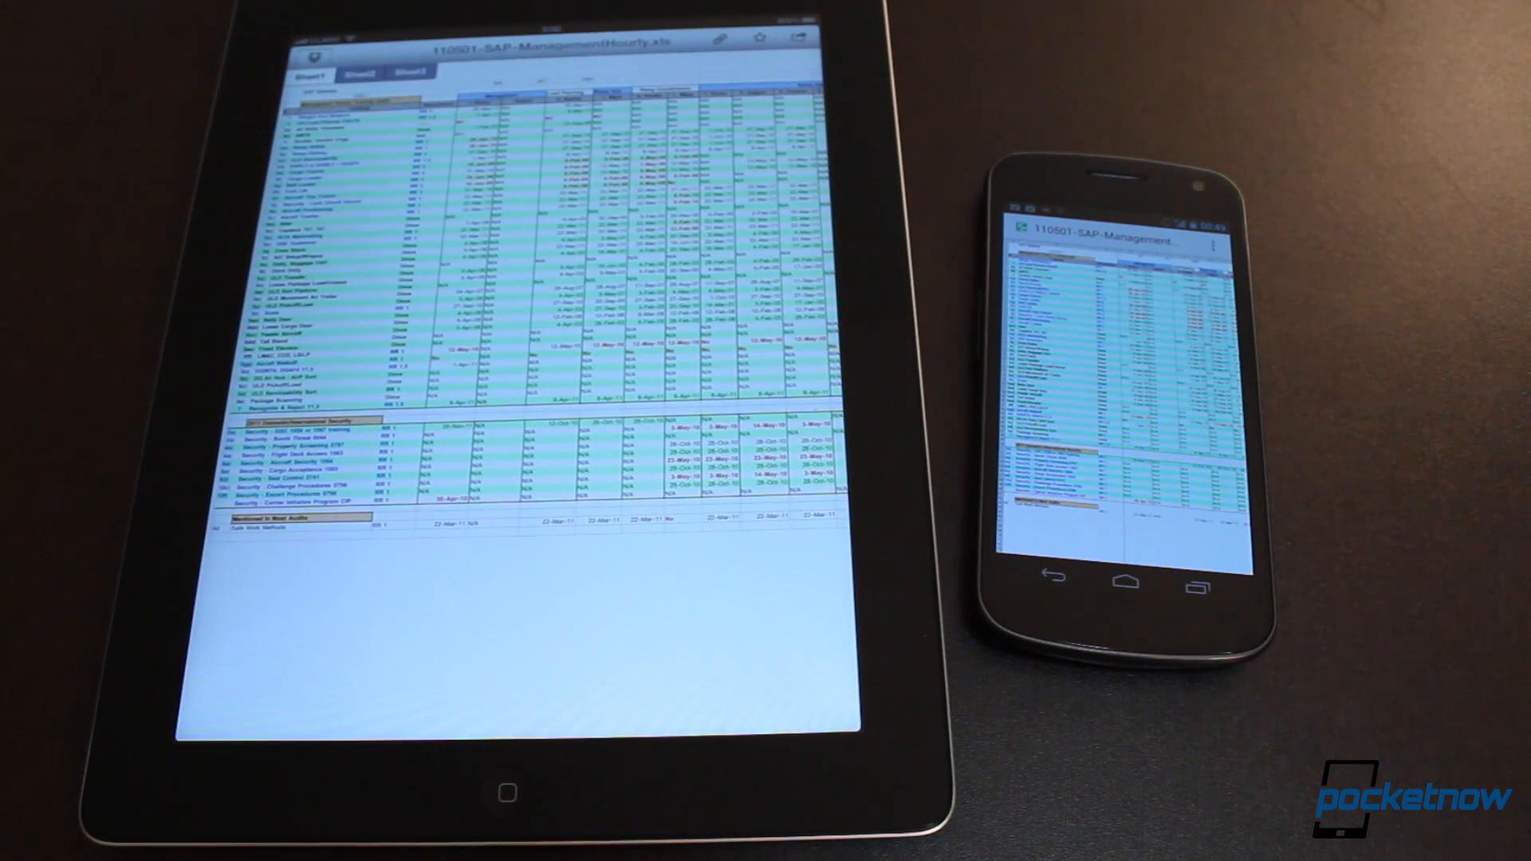